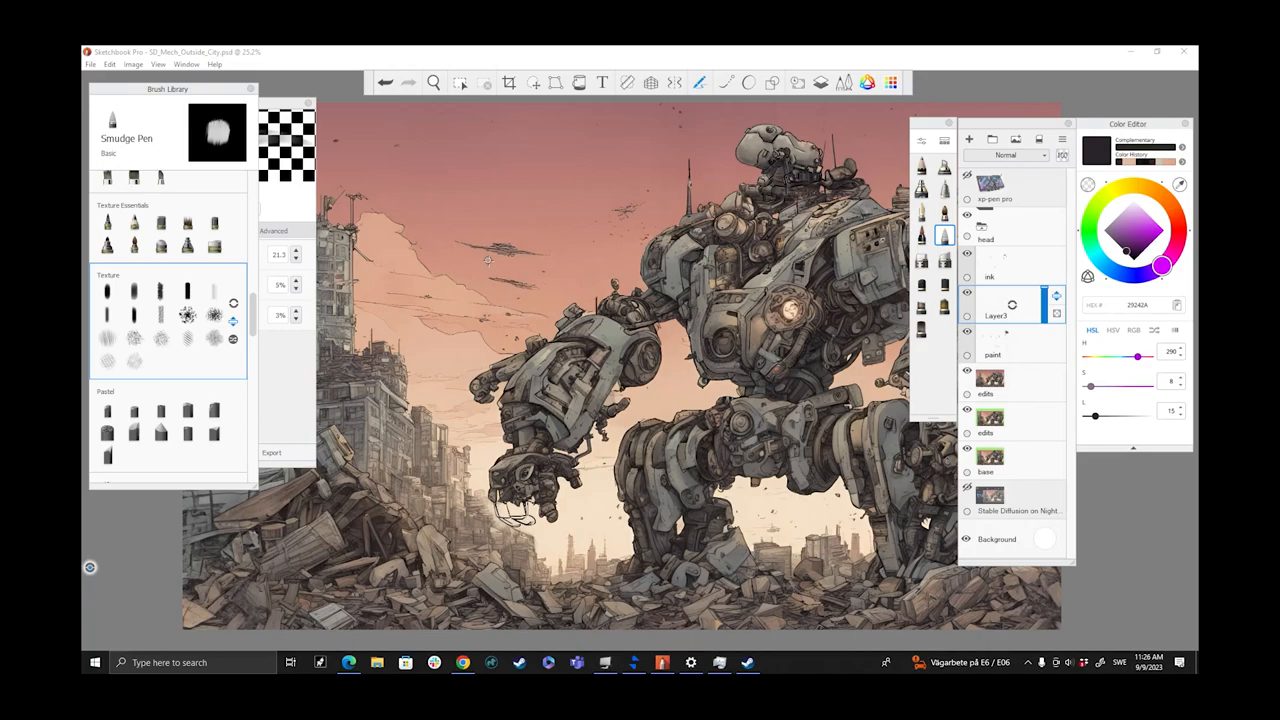
Step: Fit the whole canvas in view so the green base area around the robot city image shows
{"action": "key", "text": "Tab"}
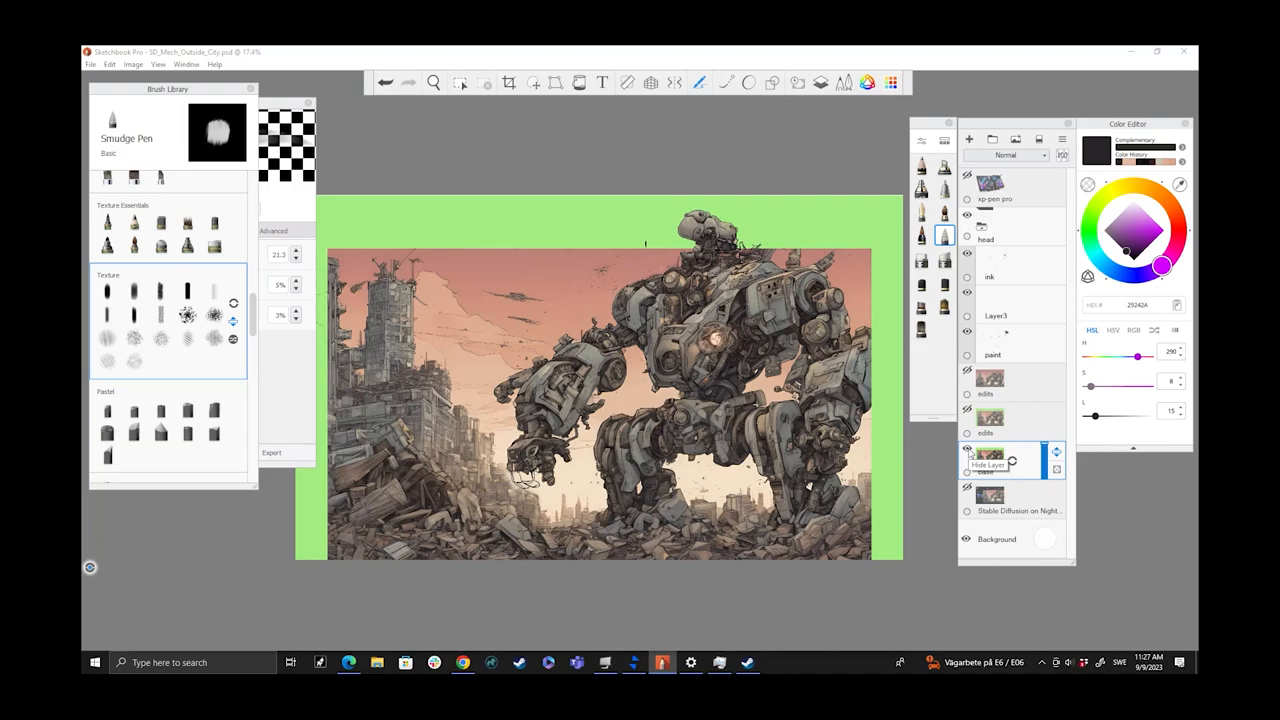
Step: Hide the green-filled base layer and zoom into the ruined left tower
{"action": "left_click", "coordinate": [966, 450]}
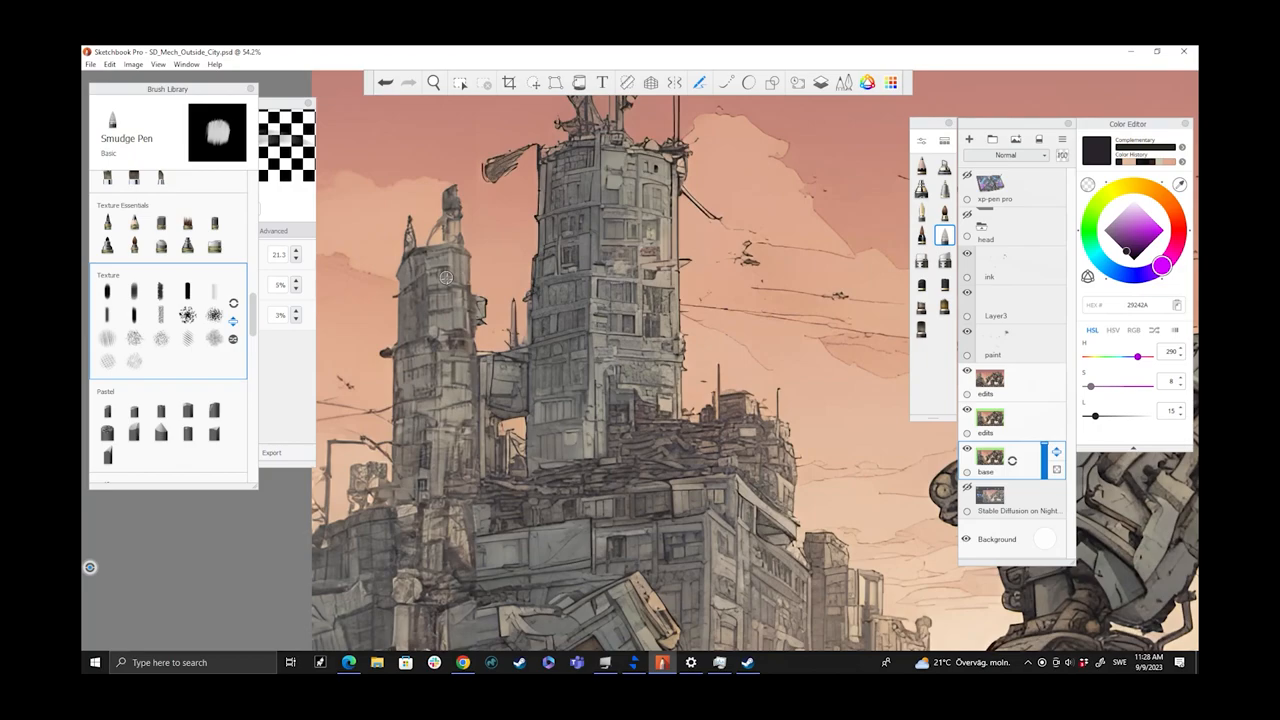
Step: Pan and zoom from the left tower over to a close view of the robot's body
{"action": "left_click", "coordinate": [433, 82]}
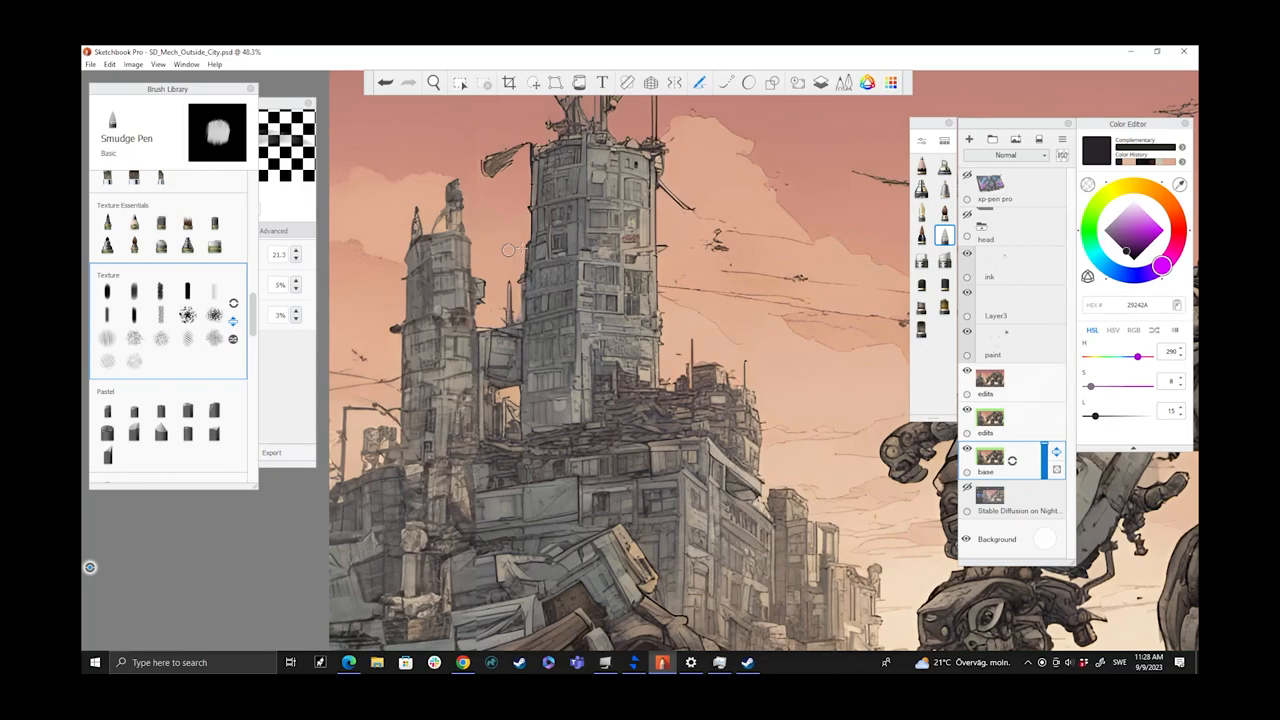
{"action": "mouse_move", "coordinate": [421, 323]}
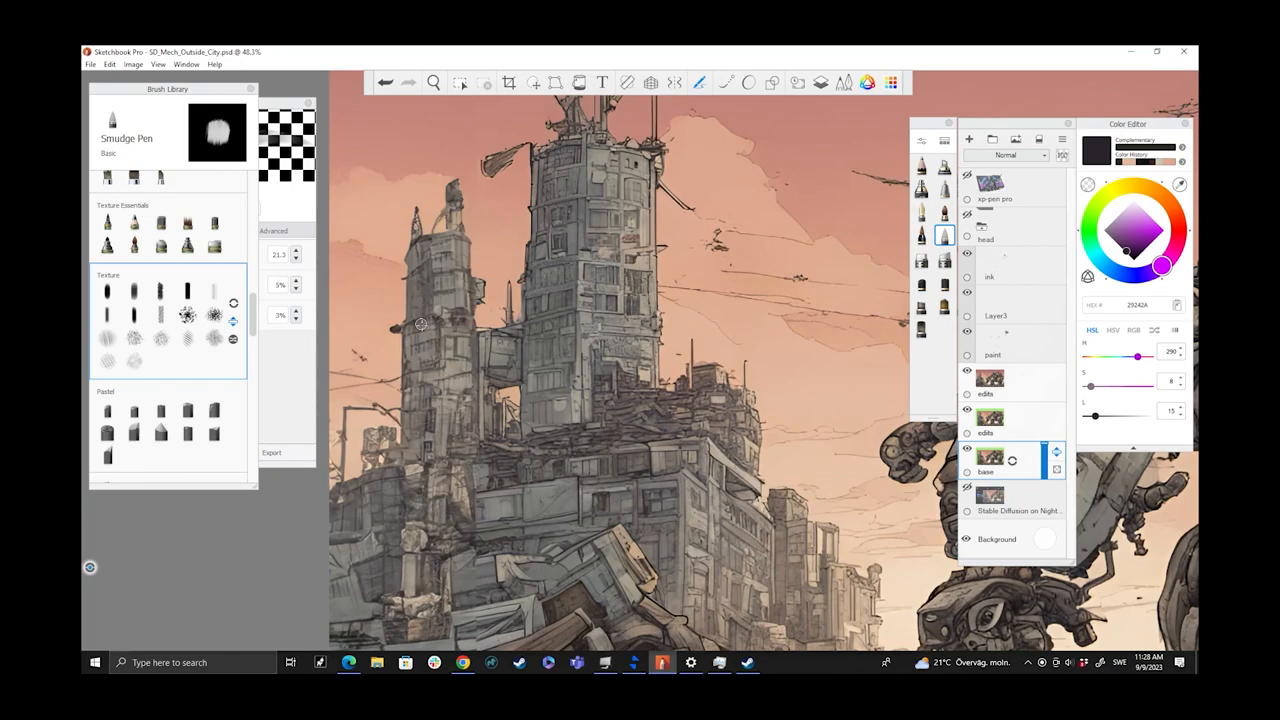
{"action": "left_click", "coordinate": [967, 370]}
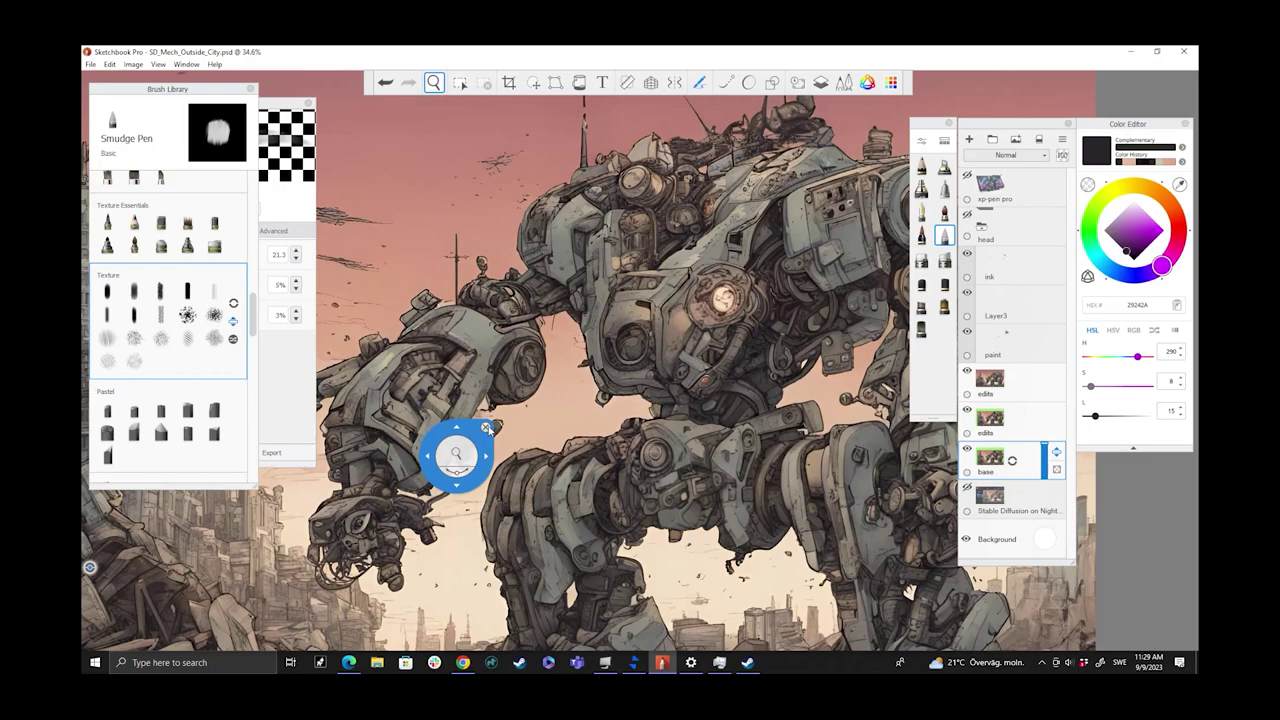
Step: Zoom into the robot head with the ink and Layer3 layers hidden
{"action": "scroll", "scroll_direction": "down", "scroll_amount": 3}
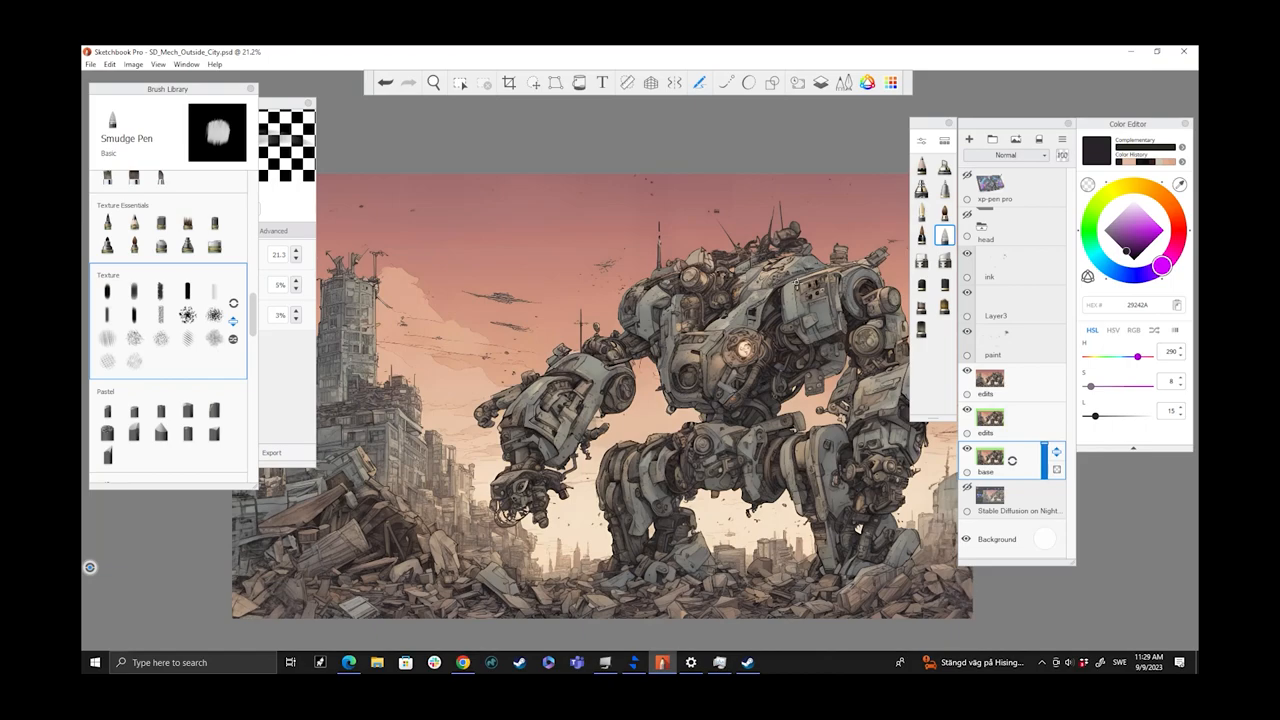
{"action": "mouse_move", "coordinate": [920, 305]}
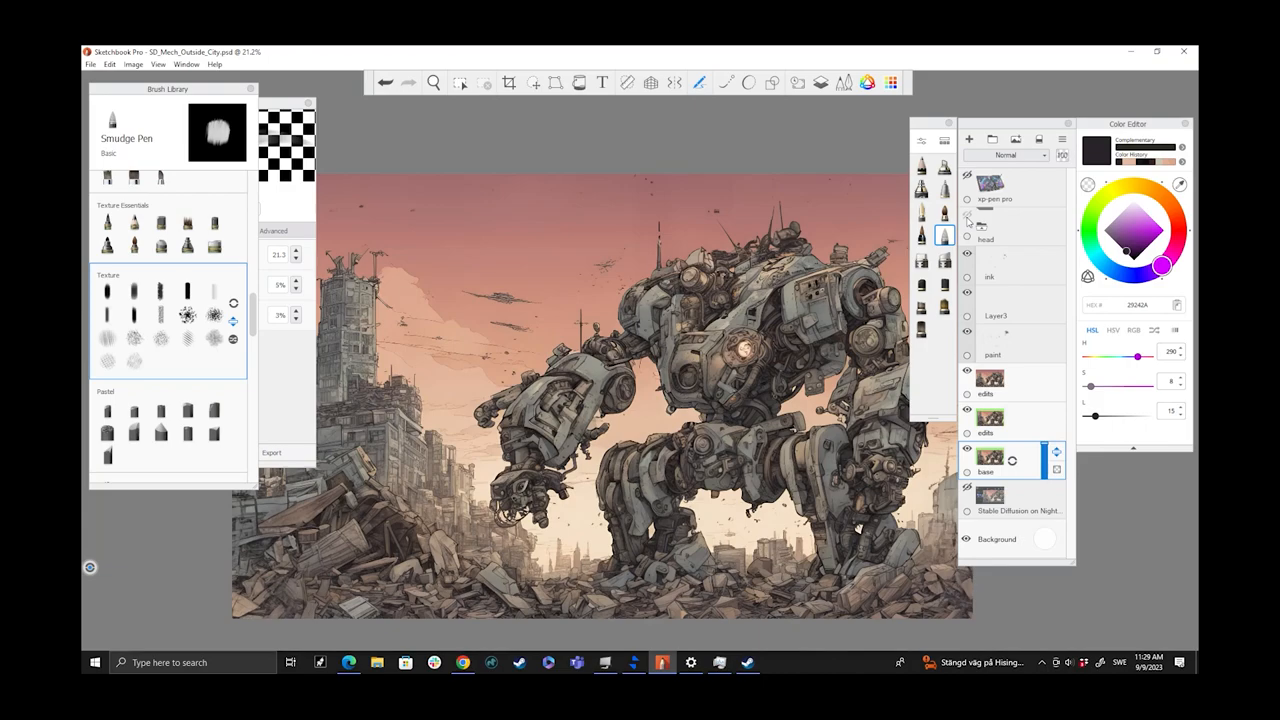
{"action": "mouse_move", "coordinate": [967, 222]}
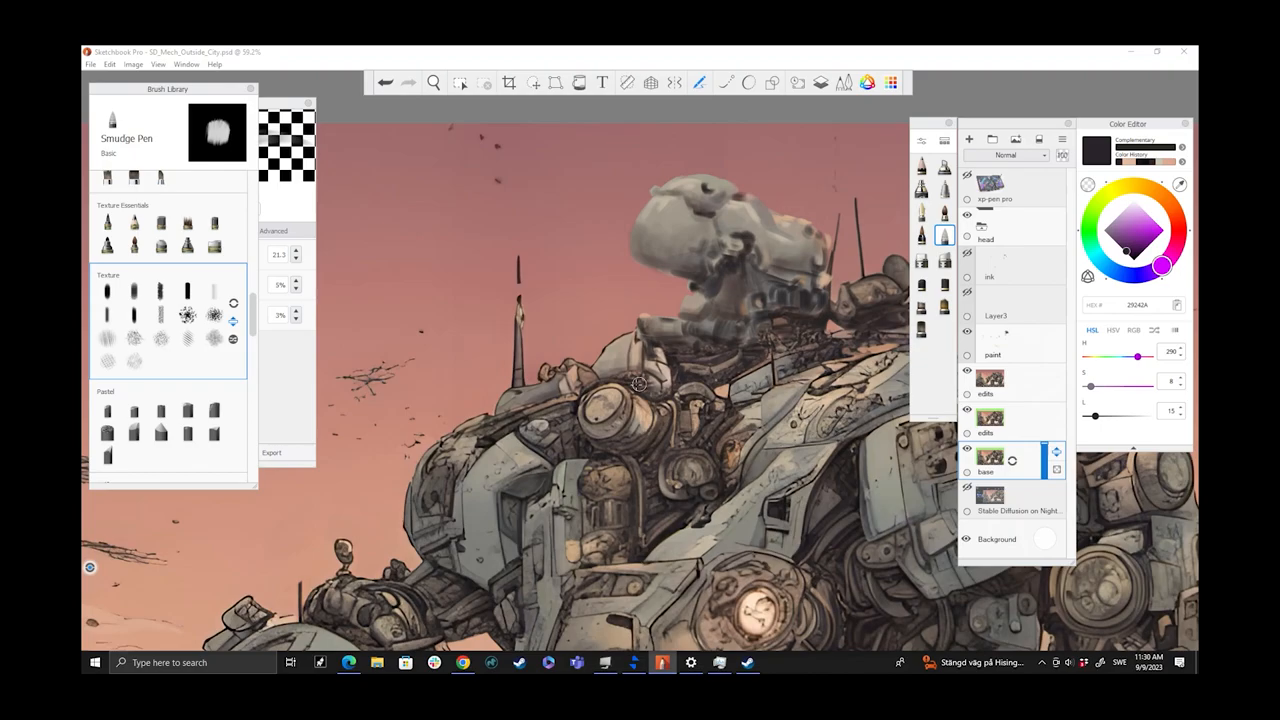
Step: Show the ink lines again, view the shoulder, and make the ink layer active
{"action": "left_click", "coordinate": [433, 82]}
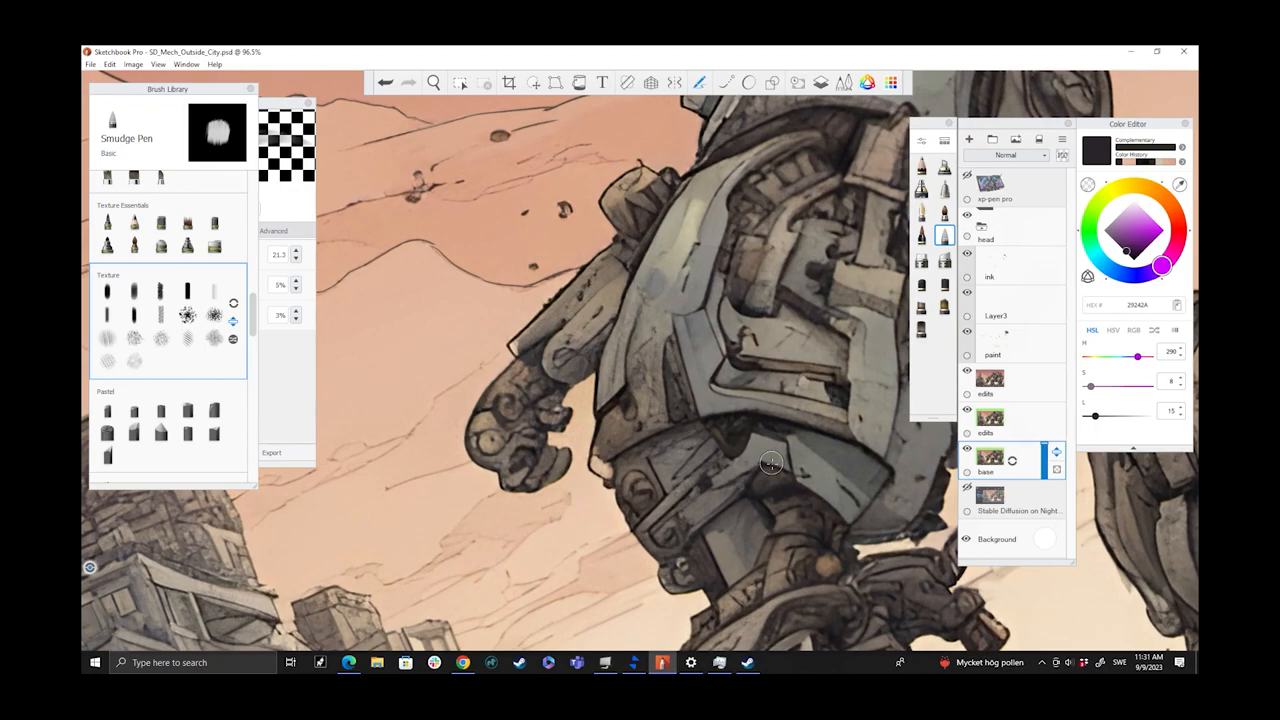
{"action": "left_click", "coordinate": [990, 265]}
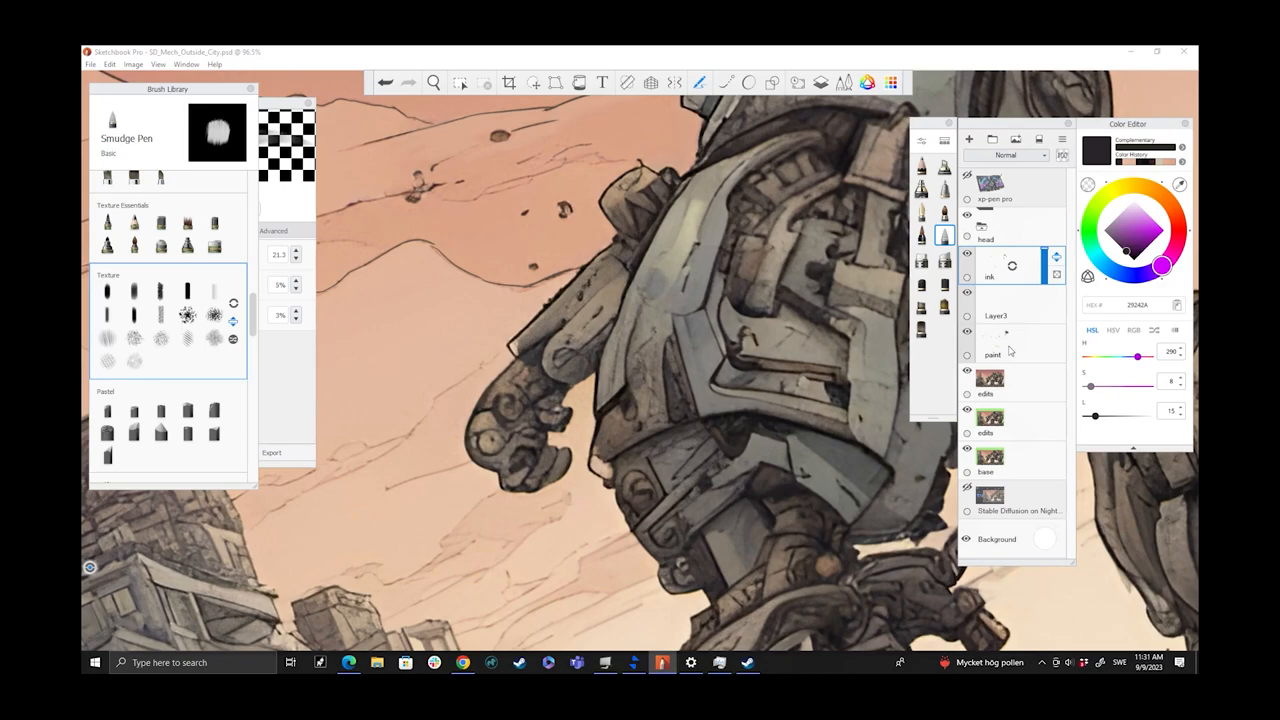
Step: Make Layer3 active and compare the Bleeding Watercolor brush against another sky brush
{"action": "left_click", "coordinate": [996, 315]}
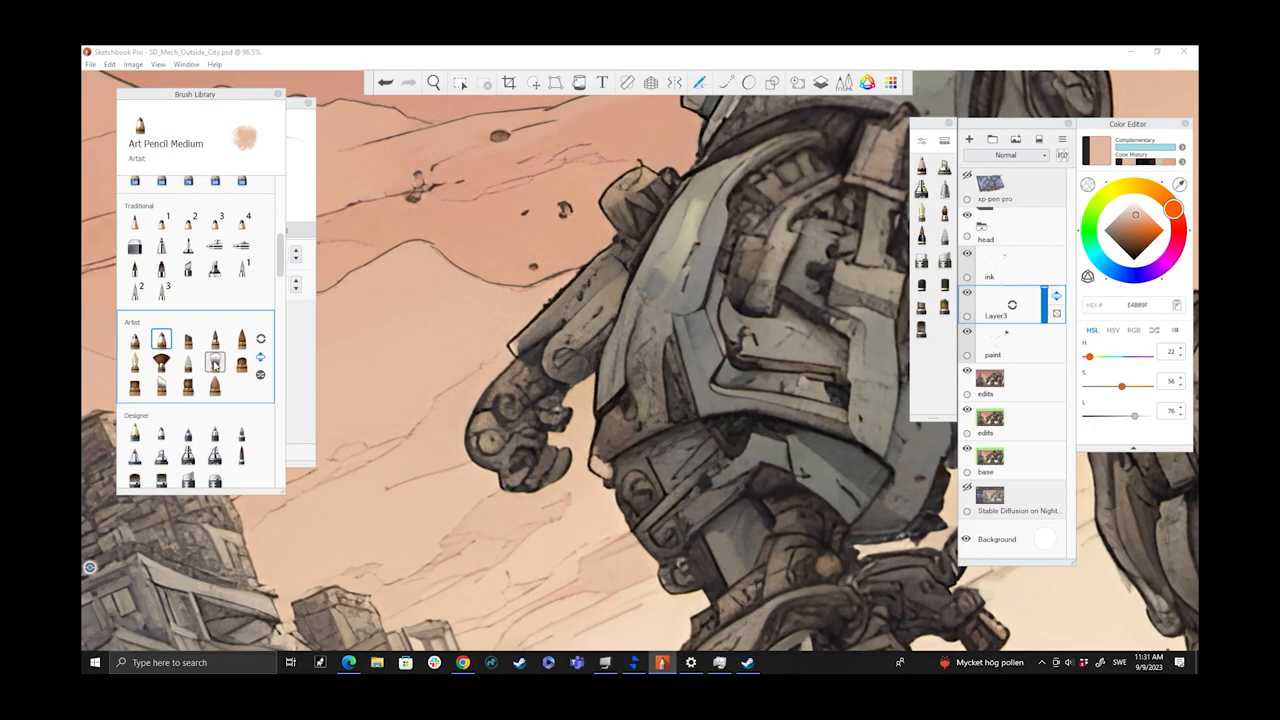
{"action": "left_click", "coordinate": [187, 339]}
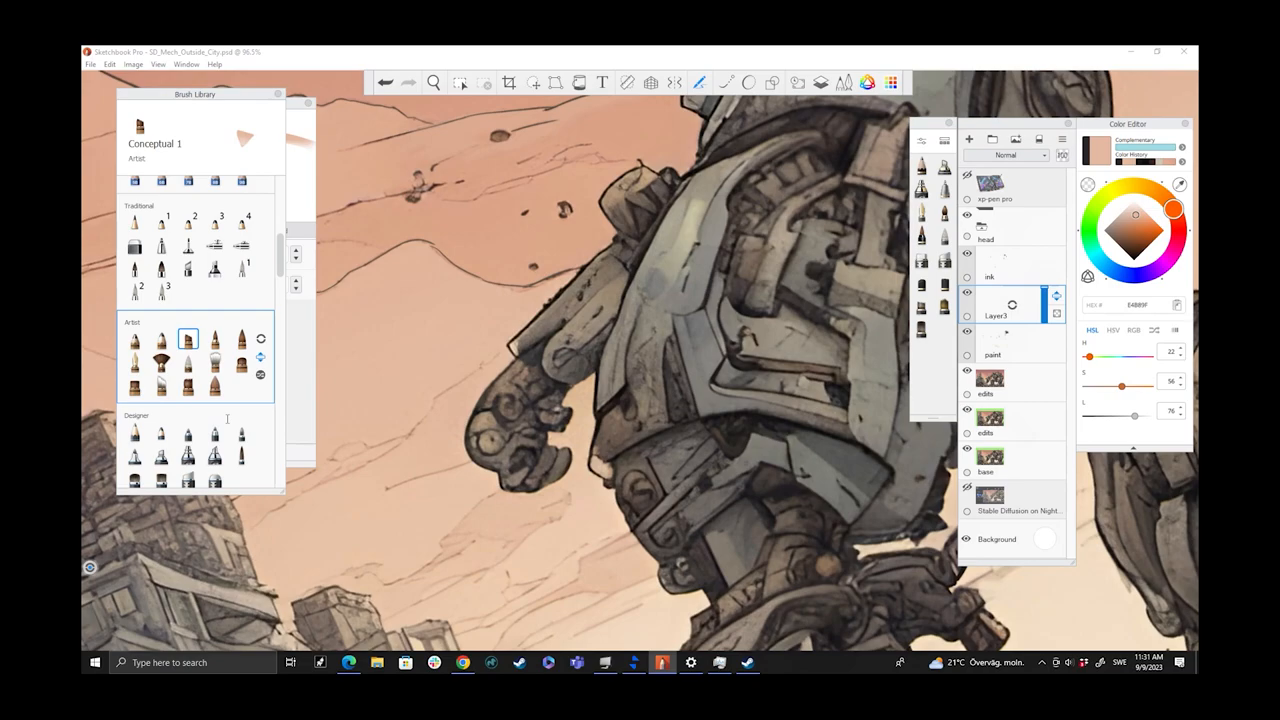
{"action": "left_click", "coordinate": [188, 385]}
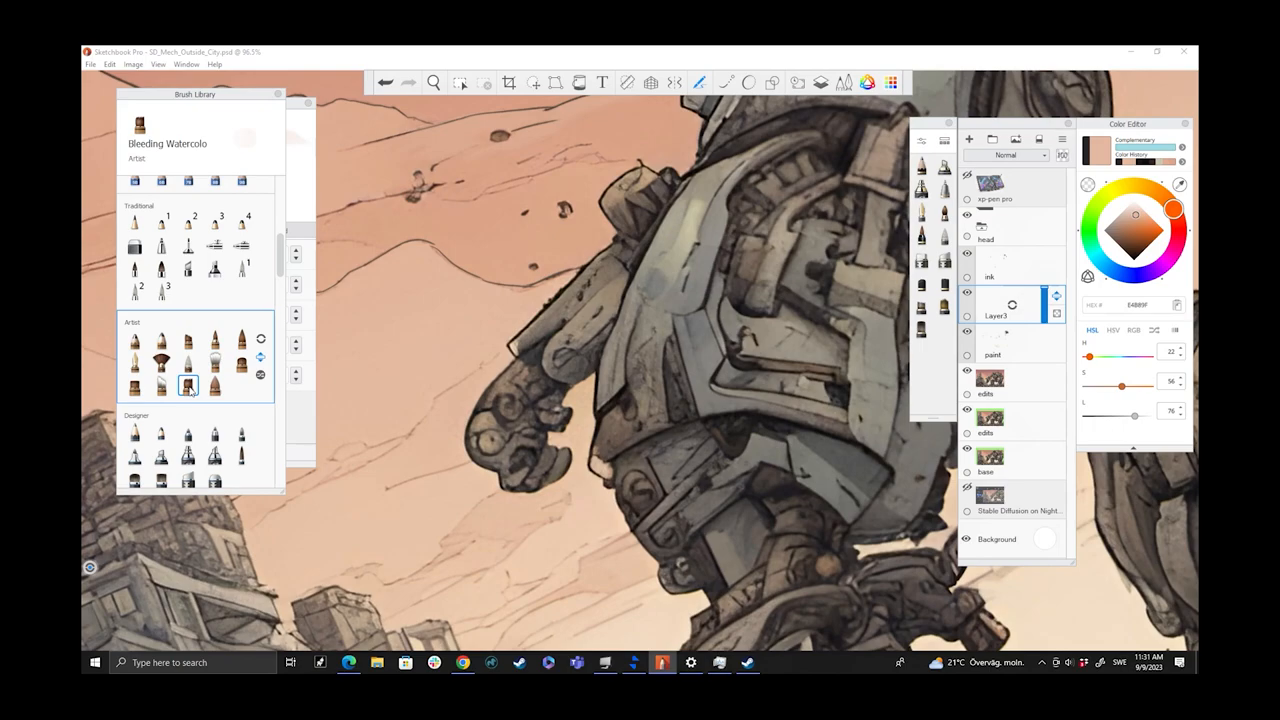
{"action": "left_click", "coordinate": [134, 385]}
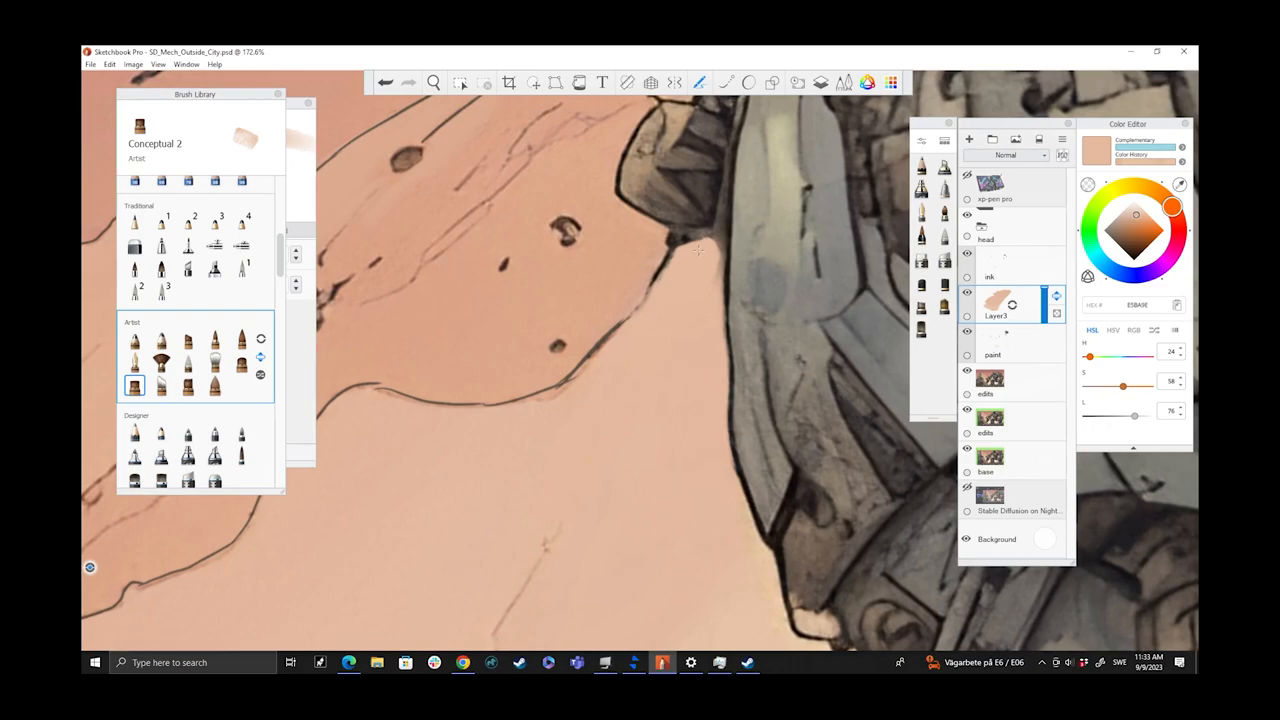
Step: Try Art Pencil Medium, return to Conceptual 1, and open its Brush Properties
{"action": "left_click", "coordinate": [161, 339]}
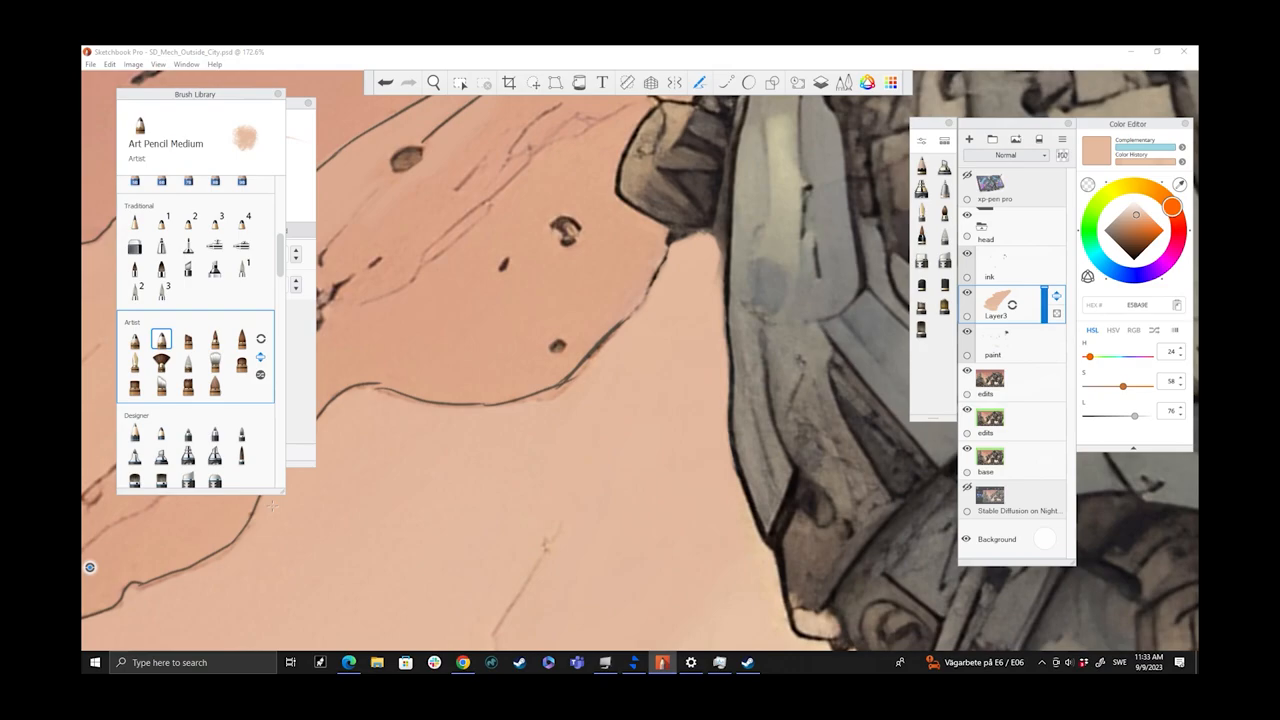
{"action": "left_click", "coordinate": [187, 339]}
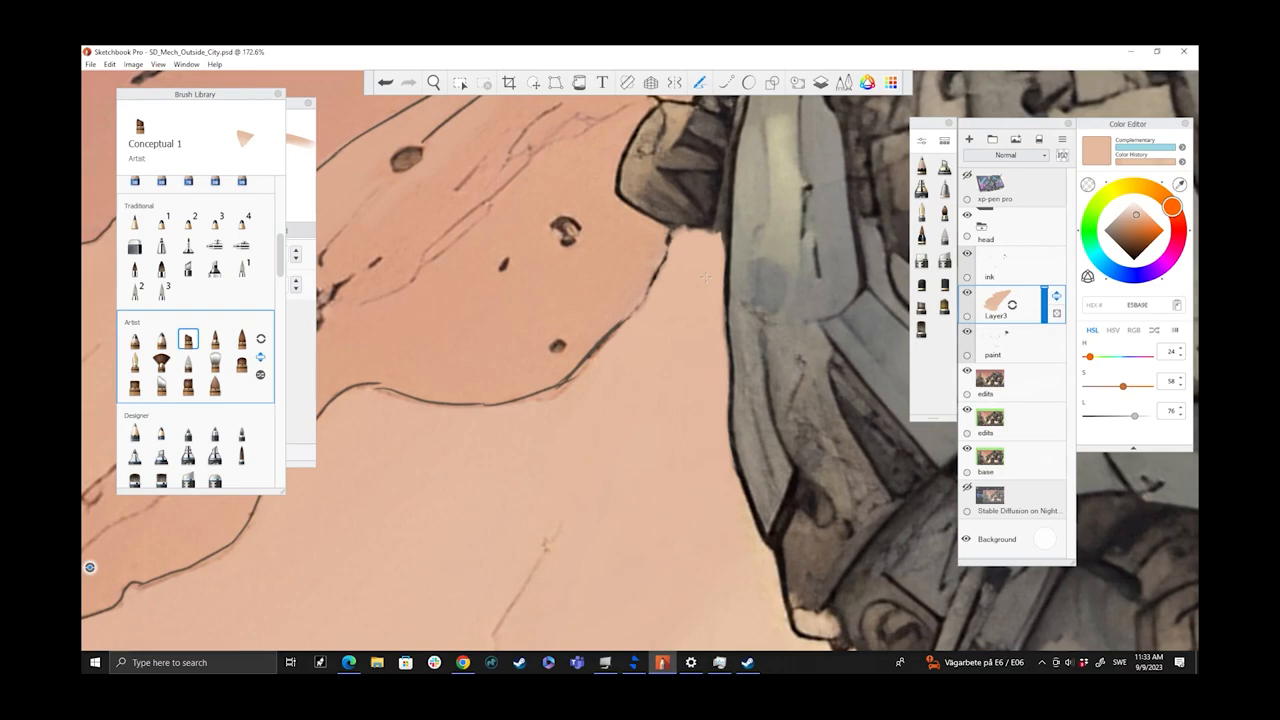
{"action": "double_click", "coordinate": [188, 339]}
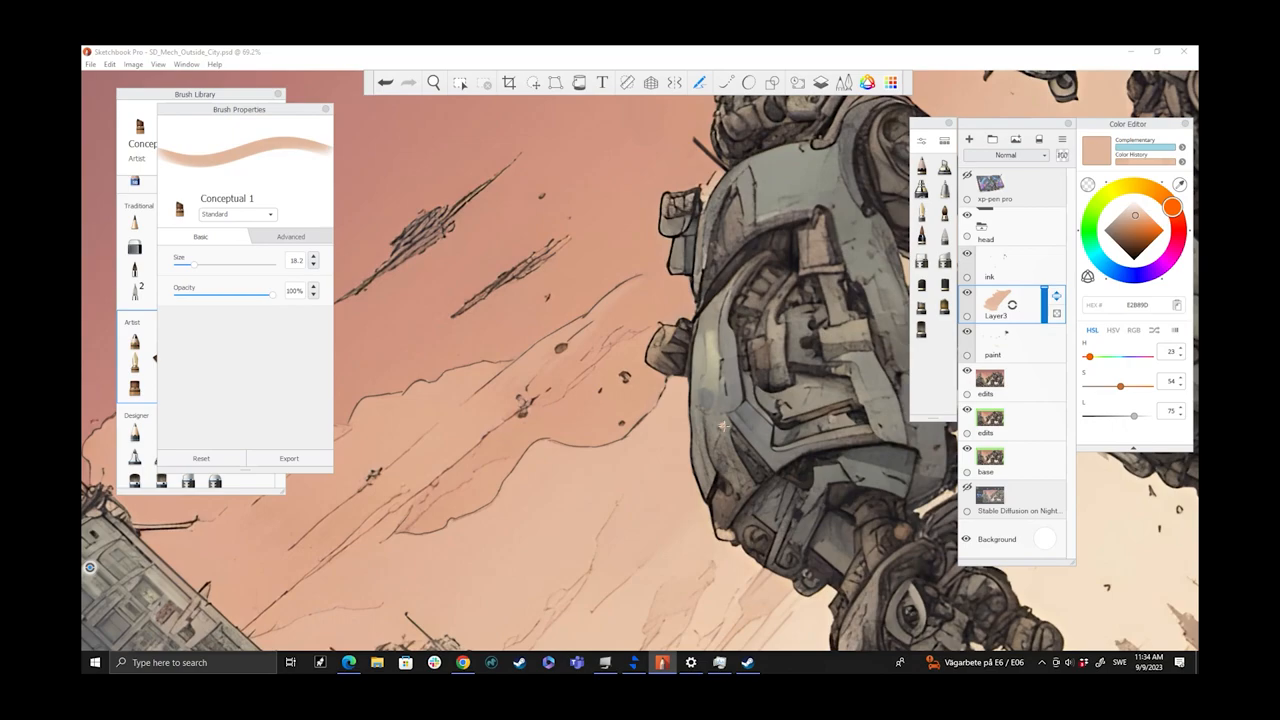
Step: Switch to the Conceptual 2 brush at size 23.2 with a paler muted grey
{"action": "left_click", "coordinate": [433, 82]}
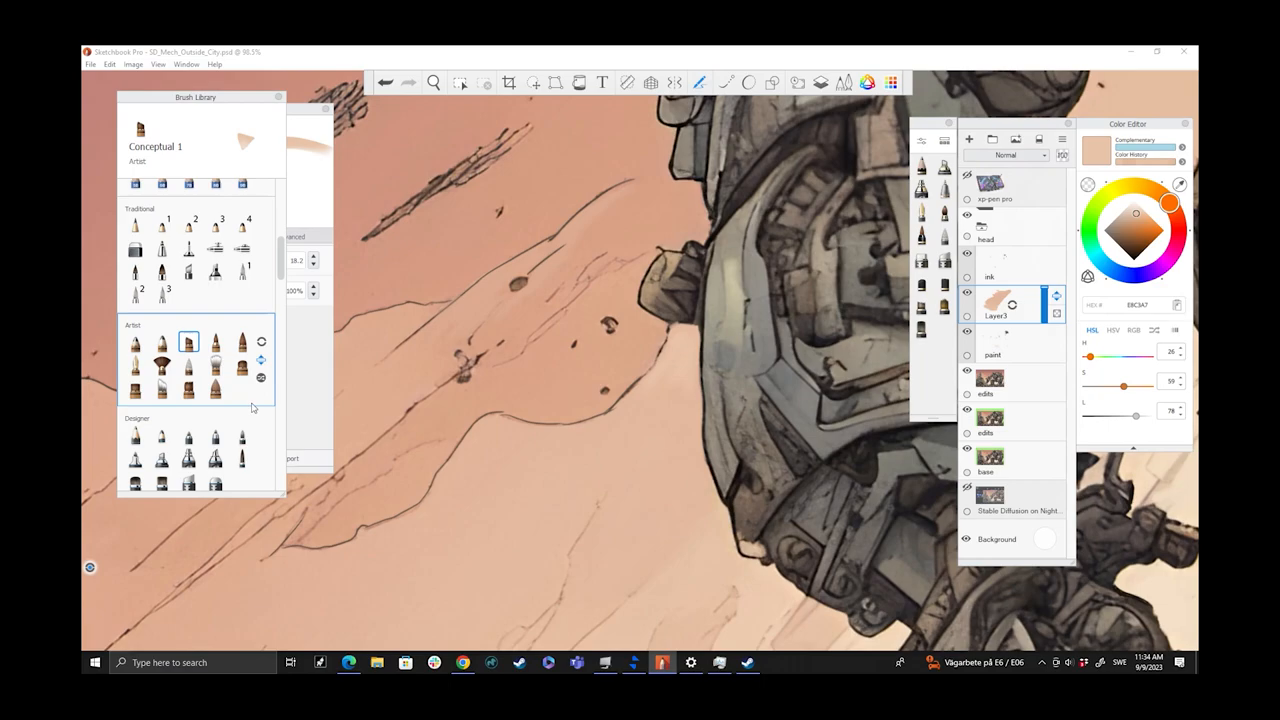
{"action": "left_click", "coordinate": [135, 388]}
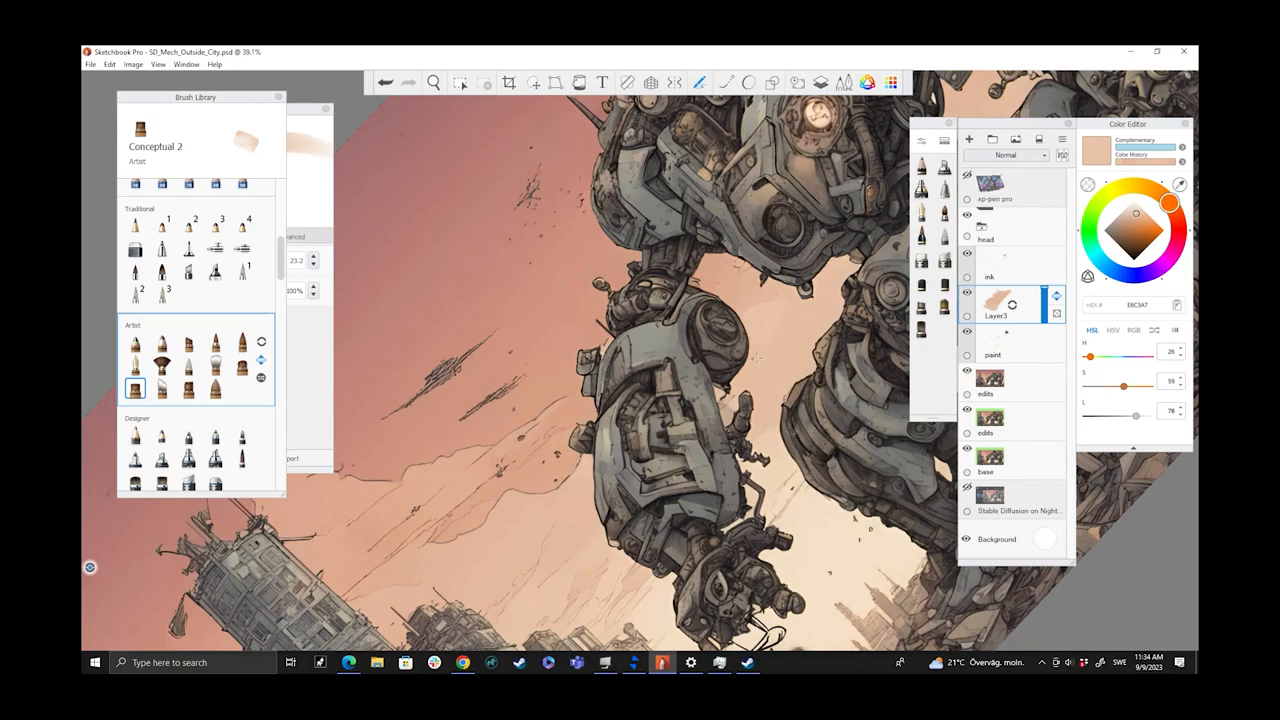
{"action": "left_click", "coordinate": [433, 82]}
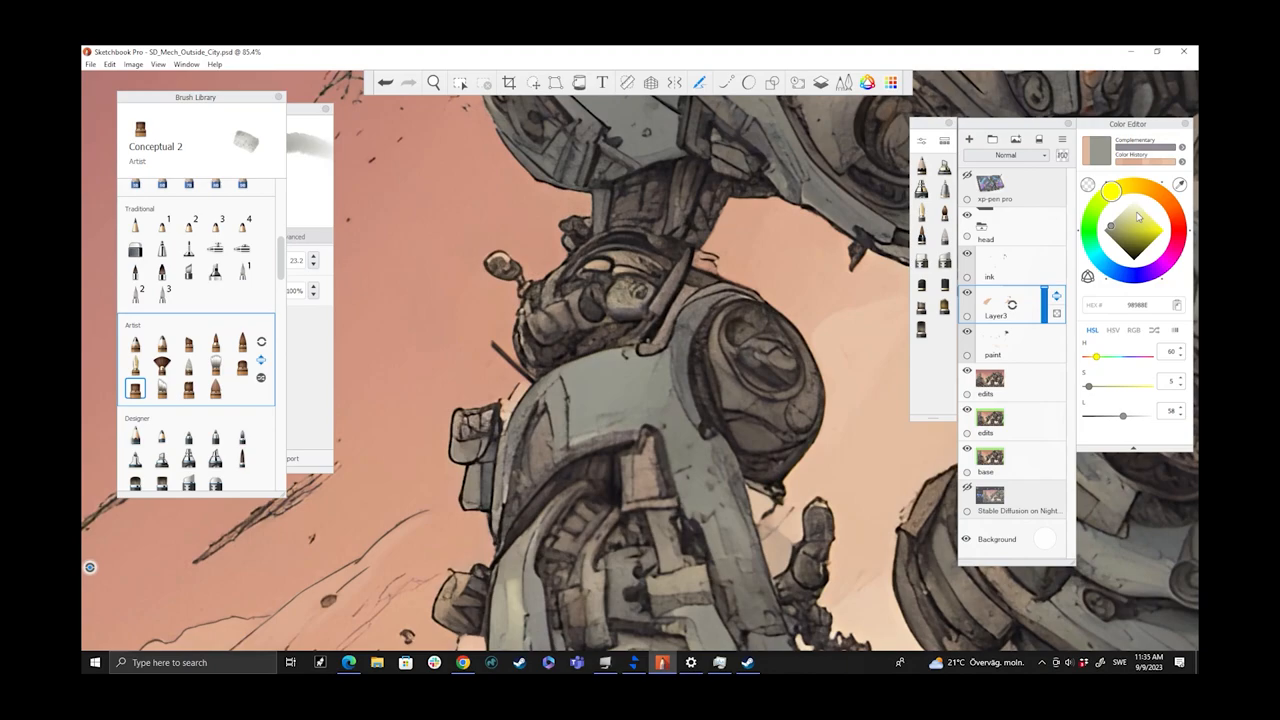
Step: Lighten the grey to a pale olive tone and select the Smudge Pen
{"action": "left_click", "coordinate": [1122, 218]}
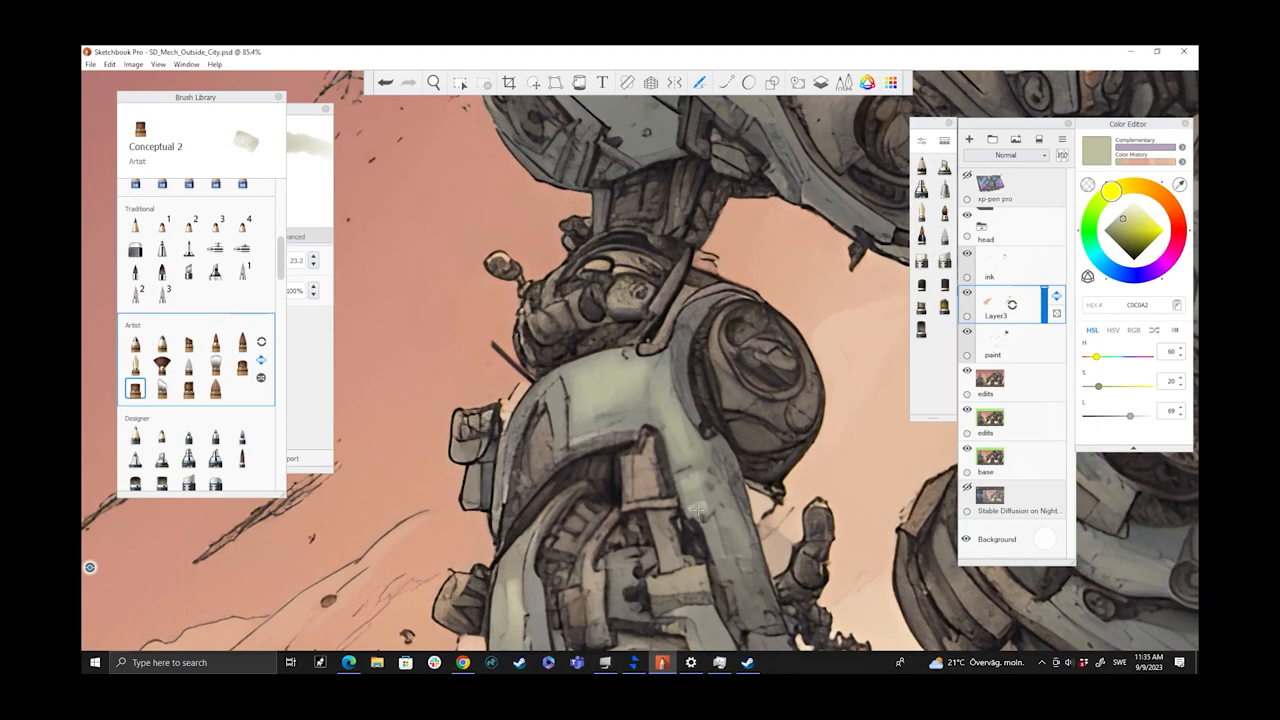
{"action": "left_click", "coordinate": [134, 388]}
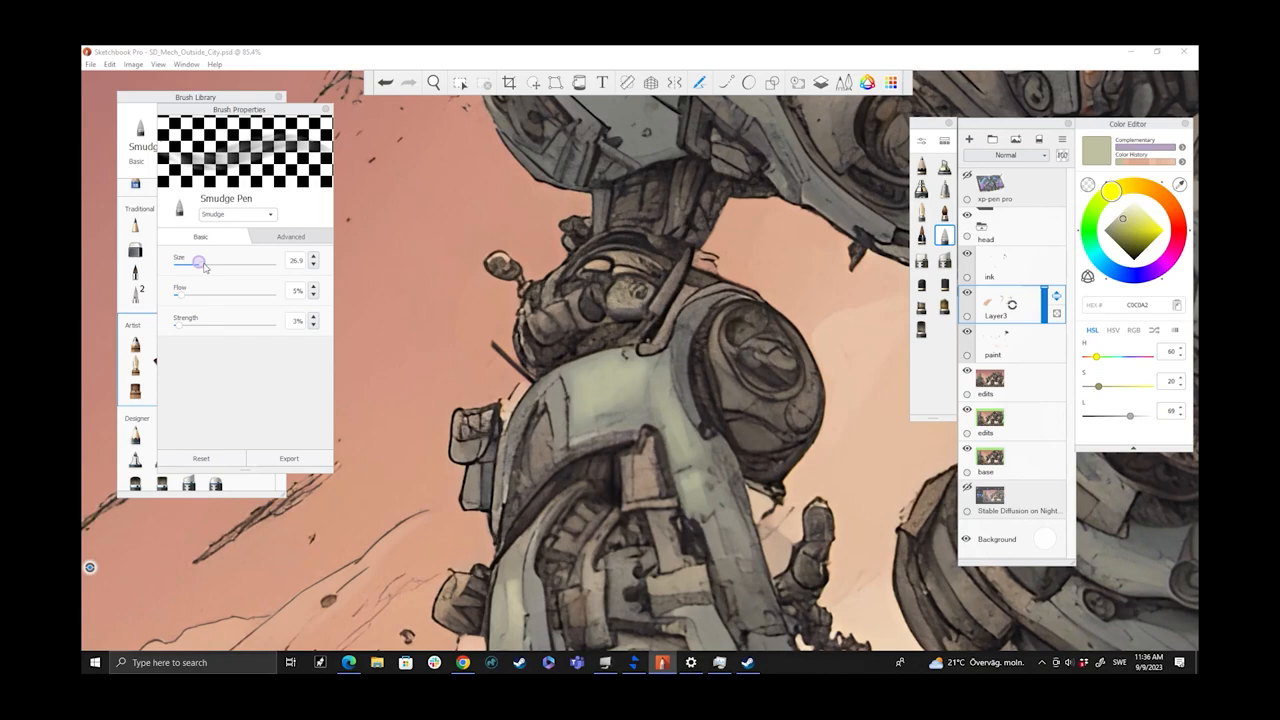
Step: Adjust the Smudge Pen's size with its Size slider
{"action": "left_click_drag", "start_coordinate": [198, 261], "coordinate": [210, 261]}
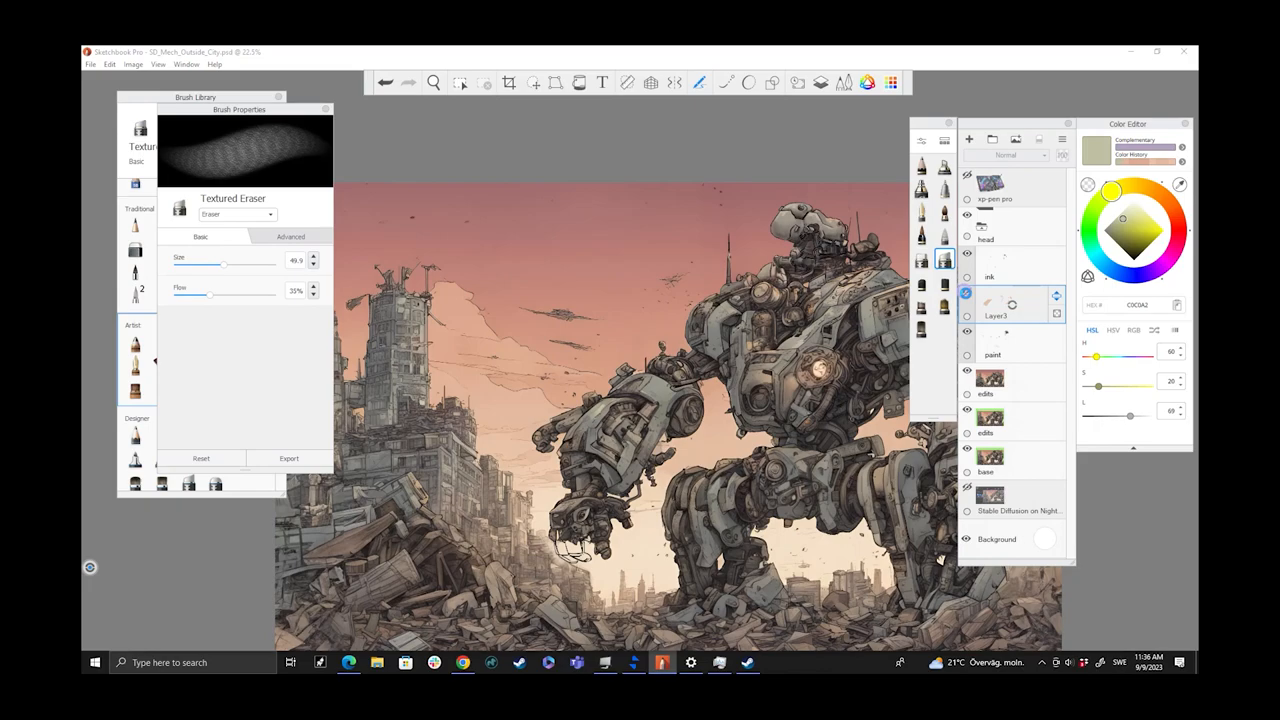
{"action": "left_click", "coordinate": [433, 82]}
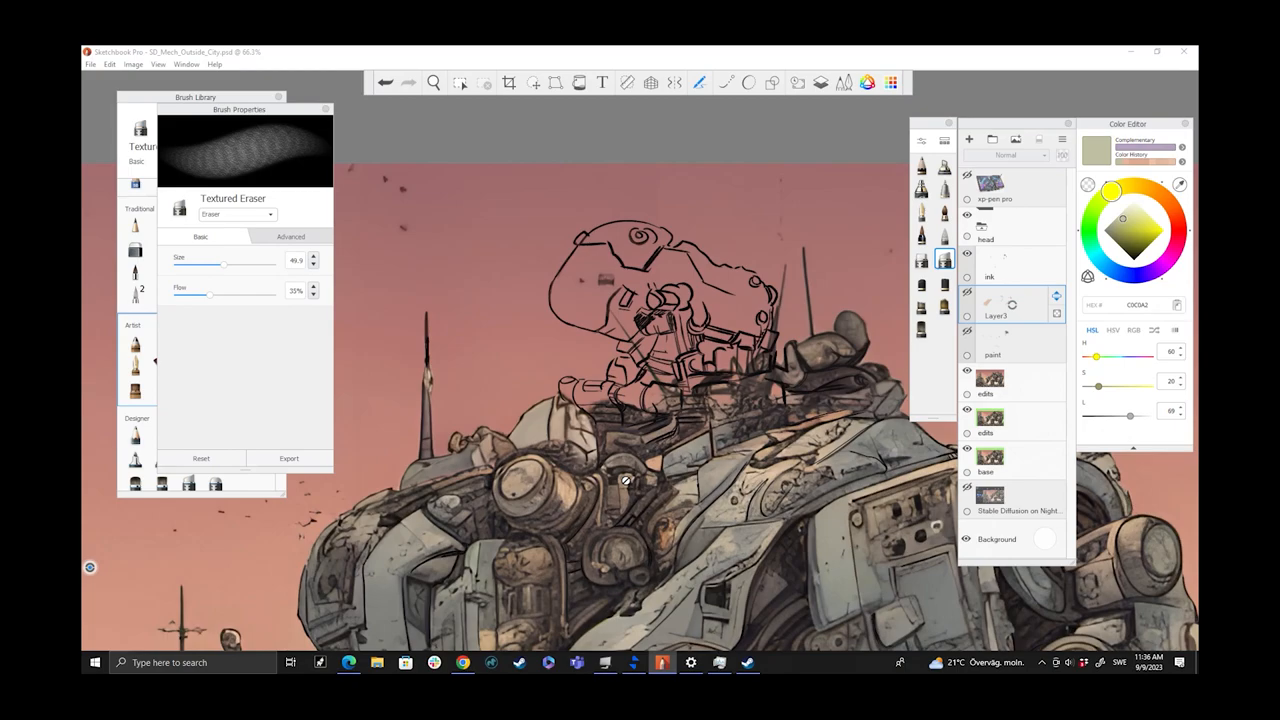
Step: Choose the Felt Pen for inking after trying Ball Point, and add a new layer
{"action": "left_click", "coordinate": [162, 304]}
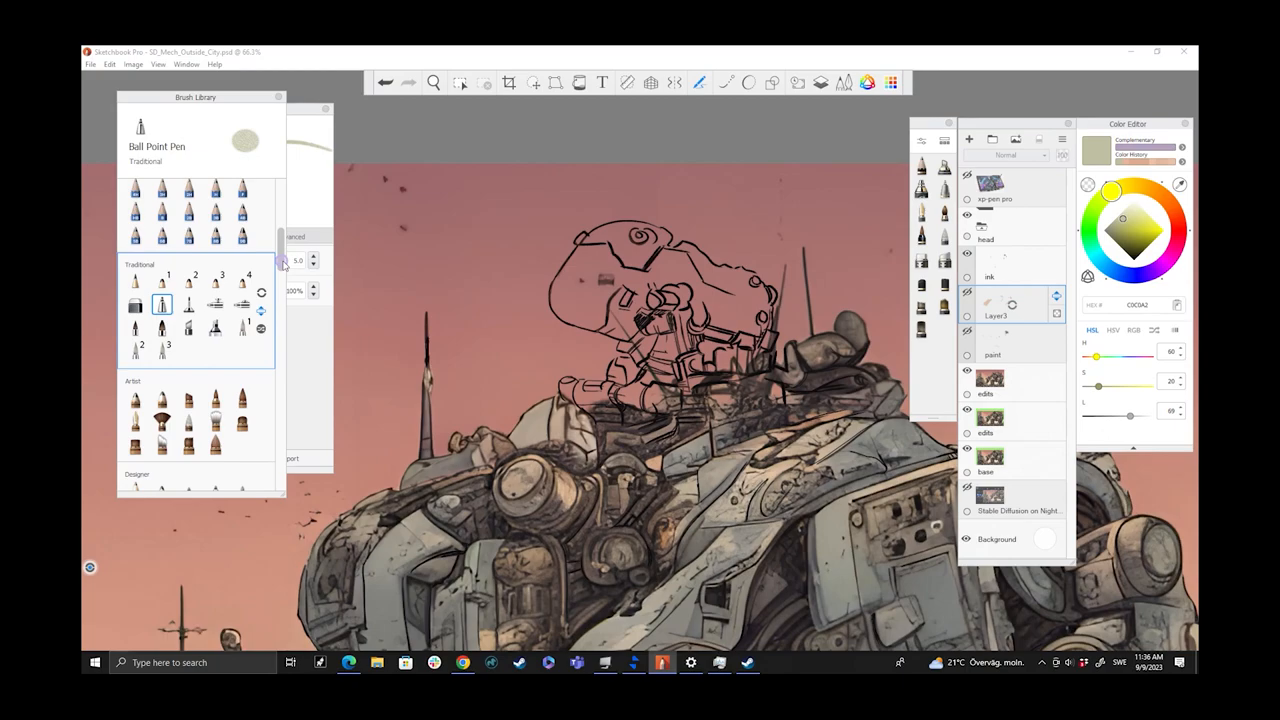
{"action": "left_click", "coordinate": [188, 263]}
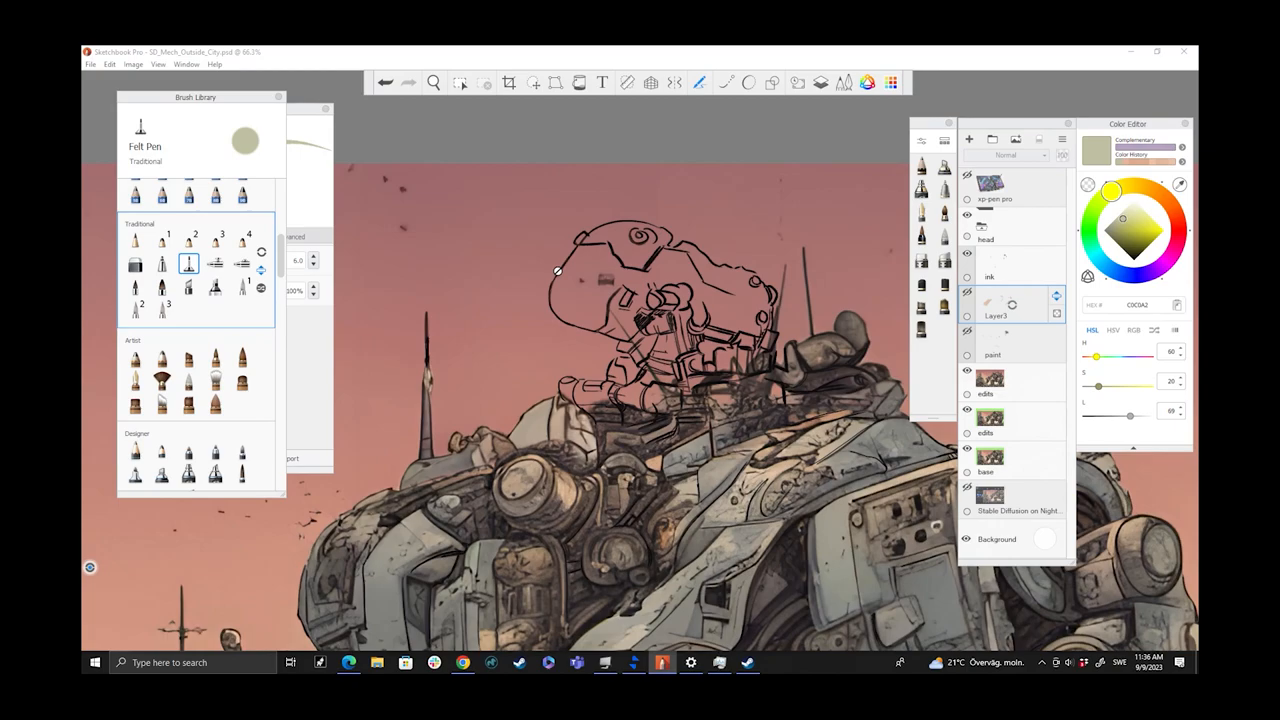
{"action": "left_click", "coordinate": [433, 82]}
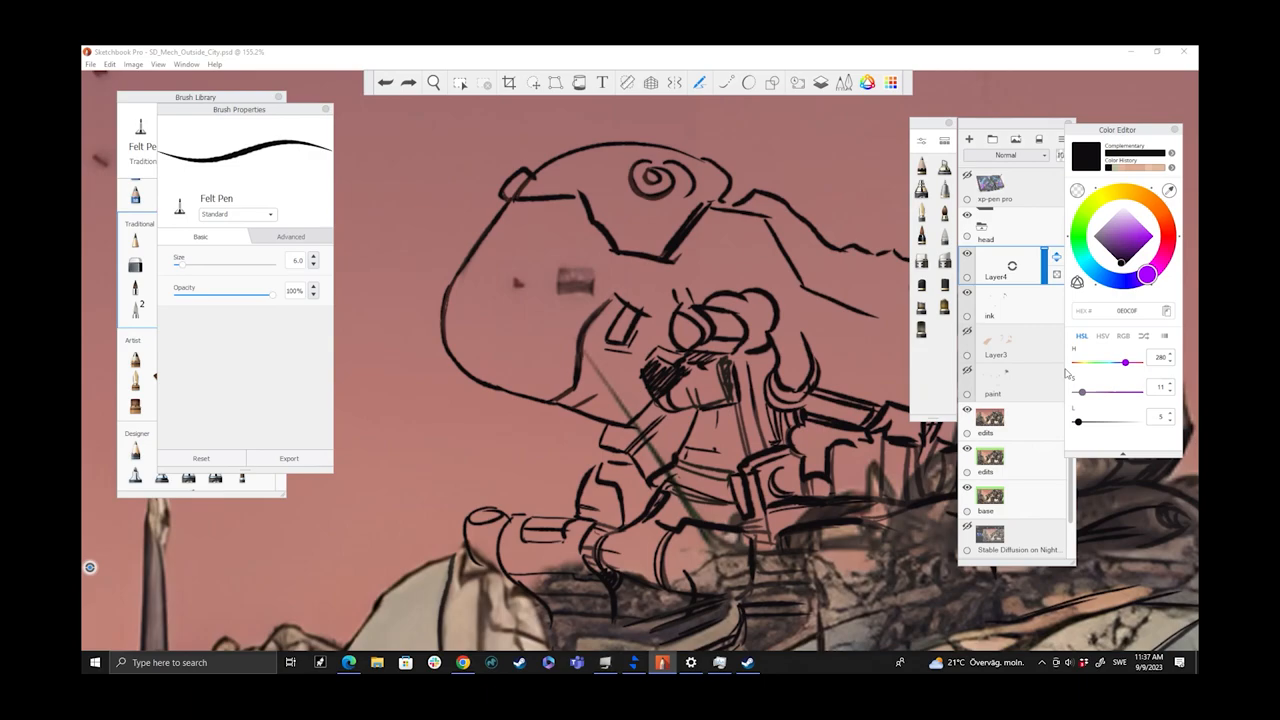
Step: Continue inking the robot head's black outlines with the Felt Pen on Layer4
{"action": "left_click", "coordinate": [1122, 336]}
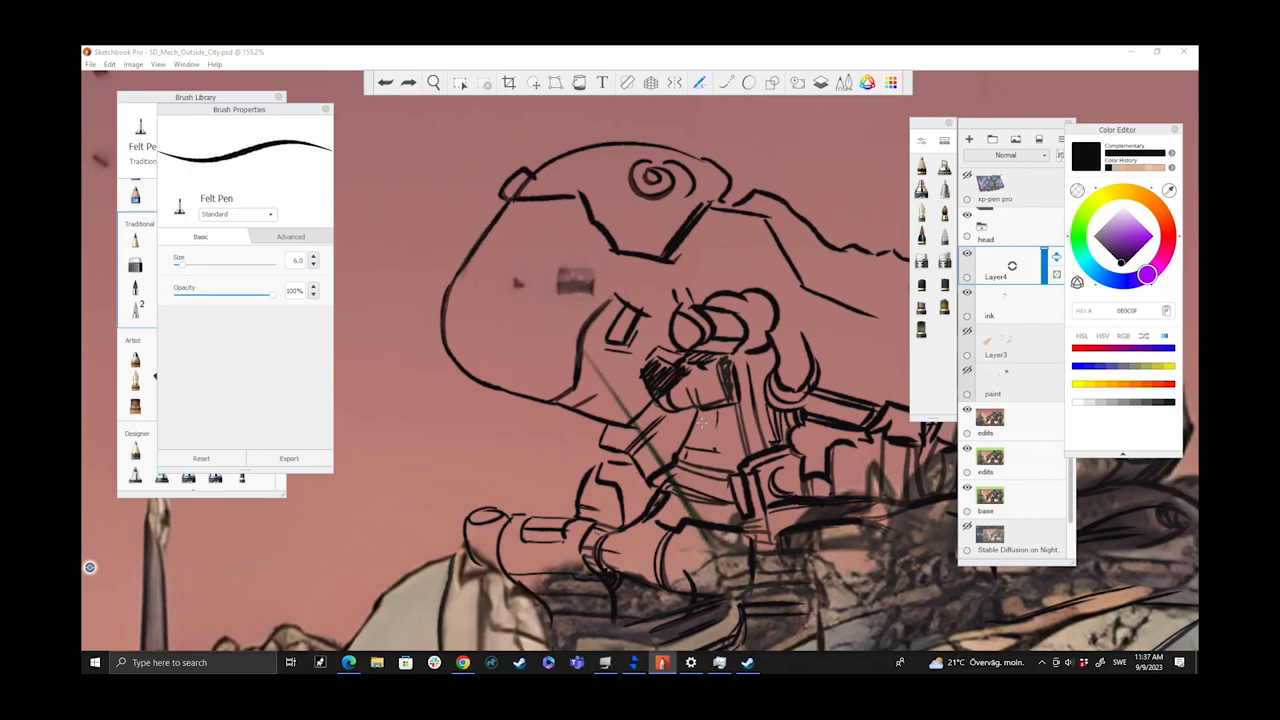
{"action": "mouse_move", "coordinate": [799, 476]}
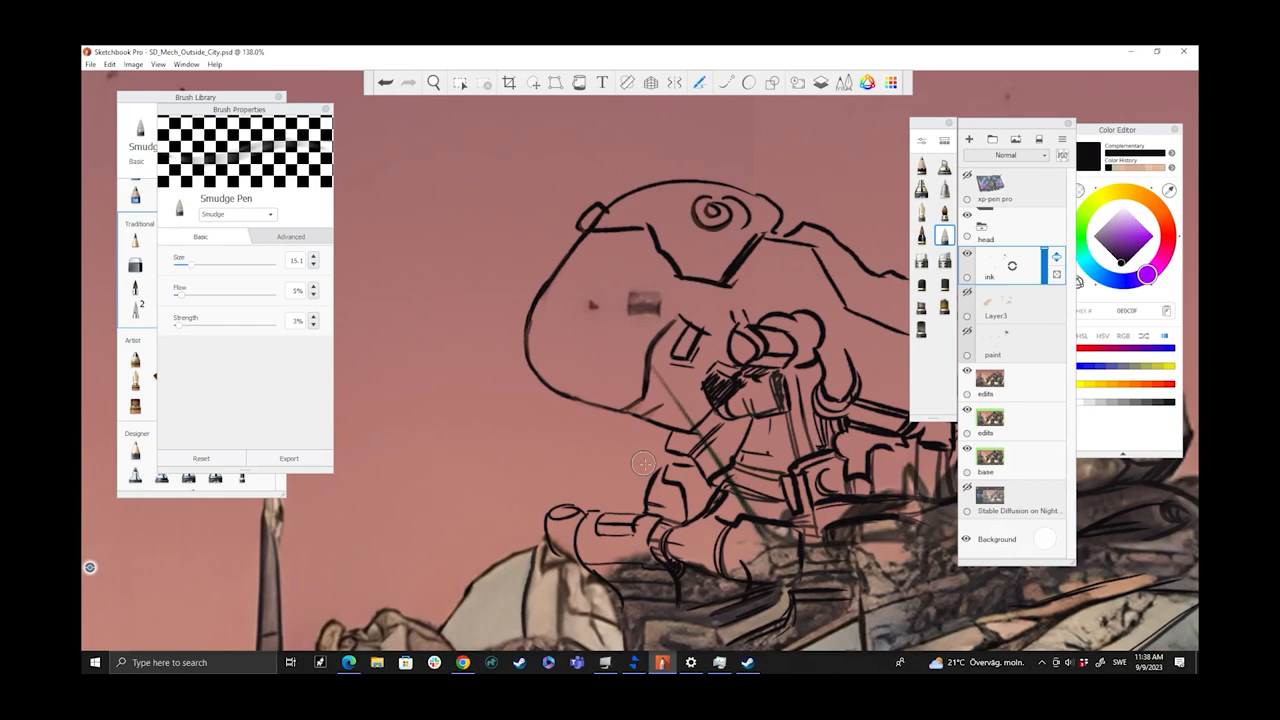
Step: Switch to Layer3 to paint grey tones beneath the head's ink lines
{"action": "left_click", "coordinate": [433, 82]}
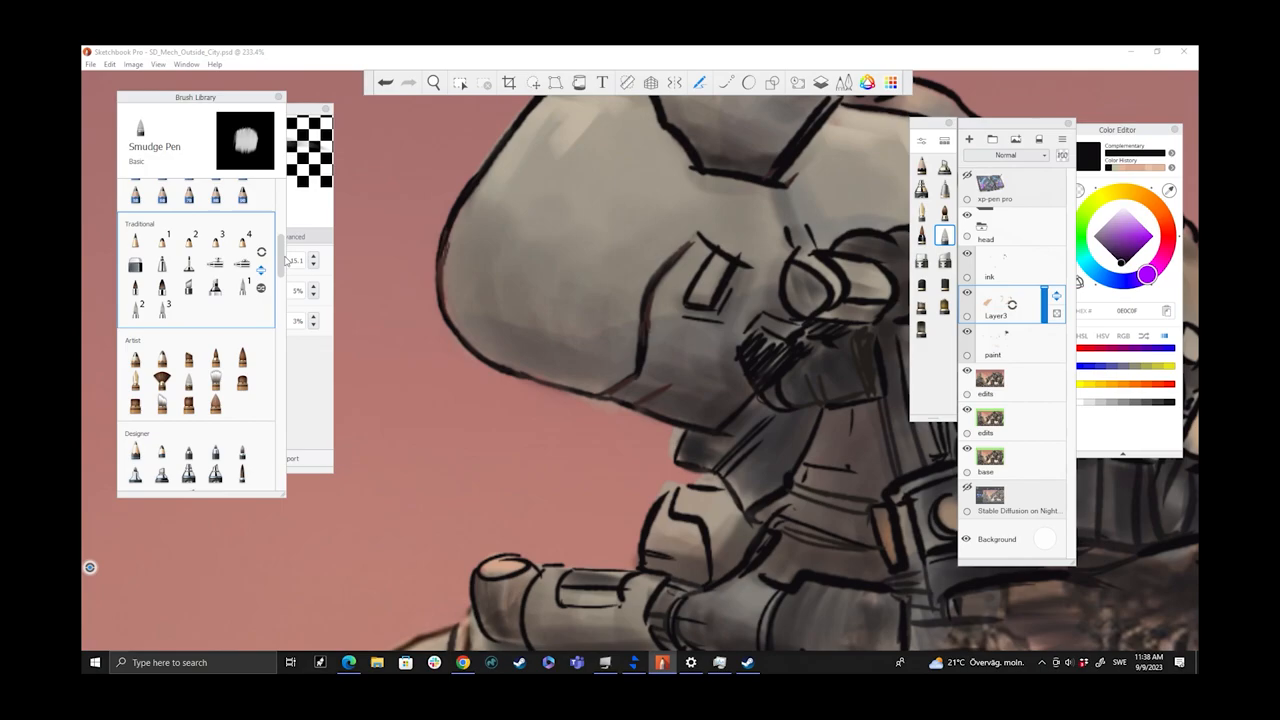
Step: Keep blending the robot head's grey paint into the body
{"action": "left_click", "coordinate": [162, 348]}
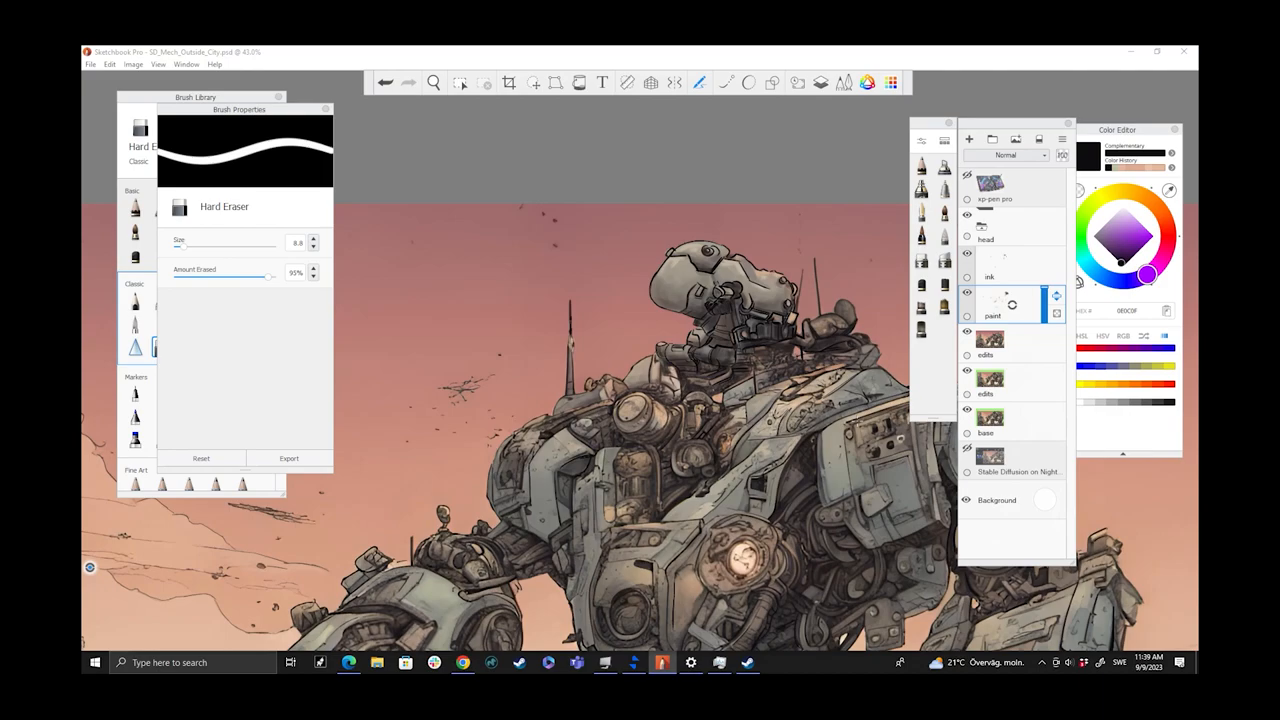
{"action": "scroll", "scroll_direction": "down", "scroll_amount": 3}
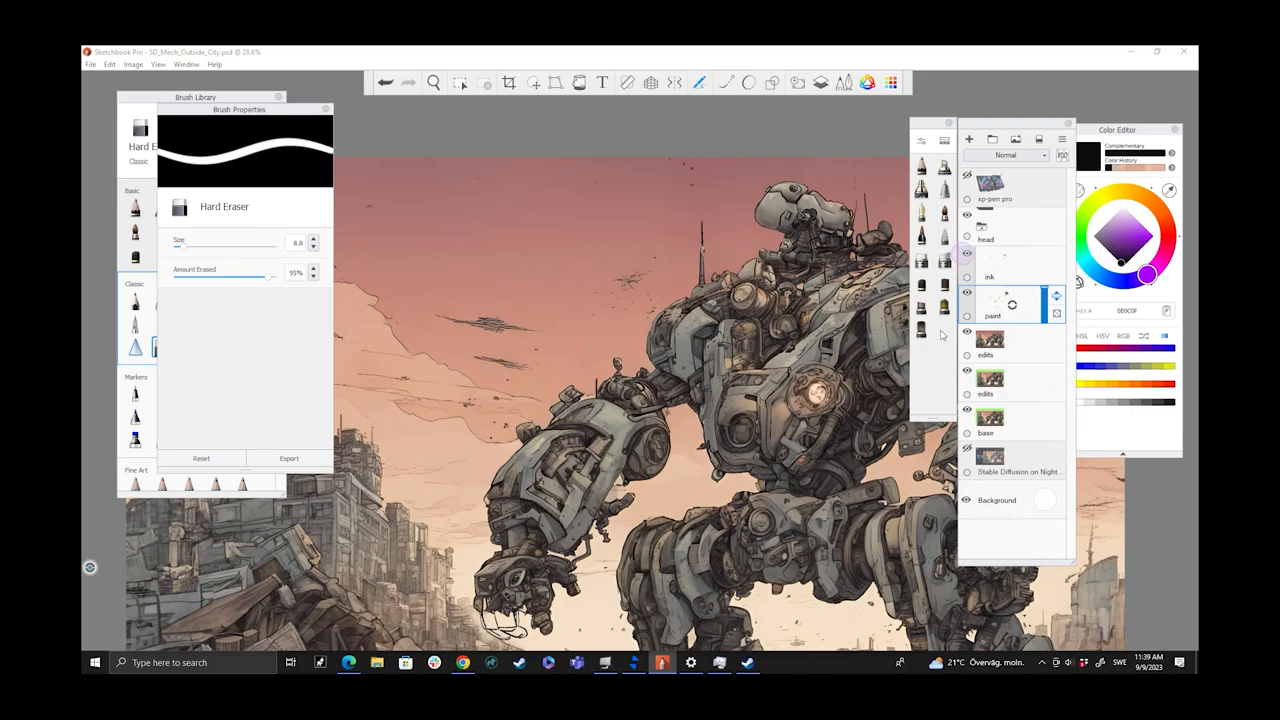
{"action": "left_click", "coordinate": [433, 82]}
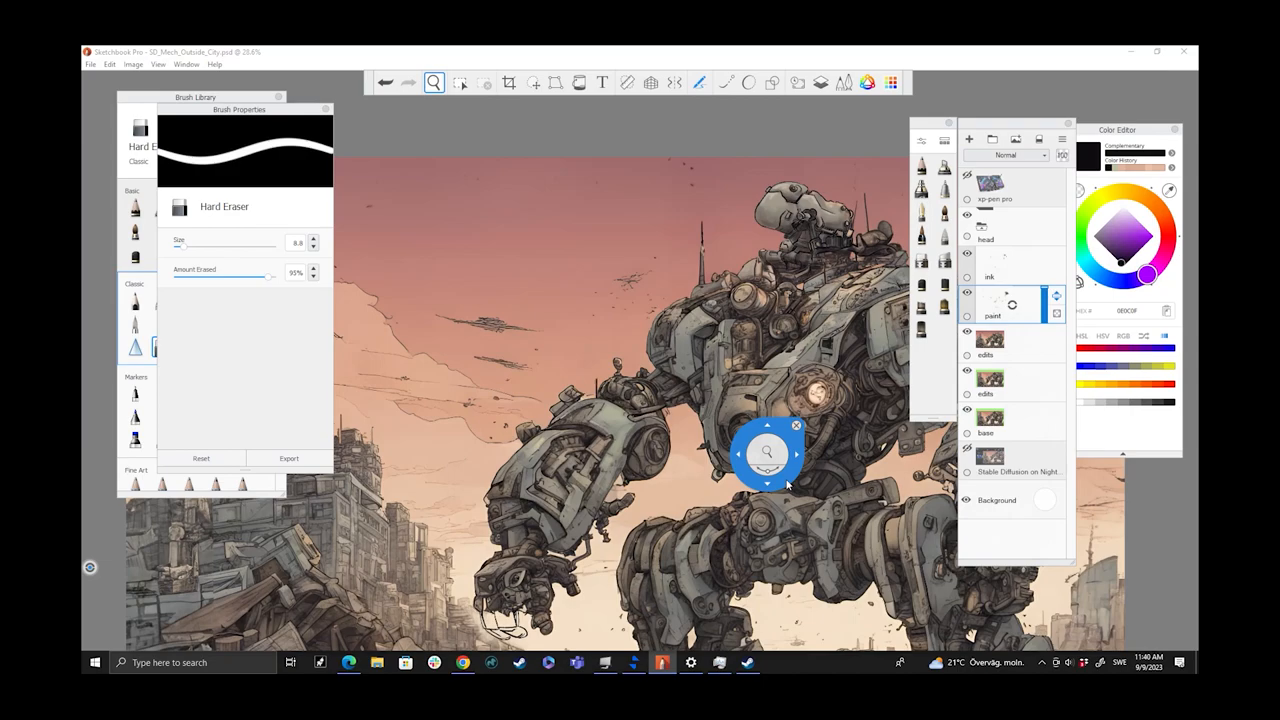